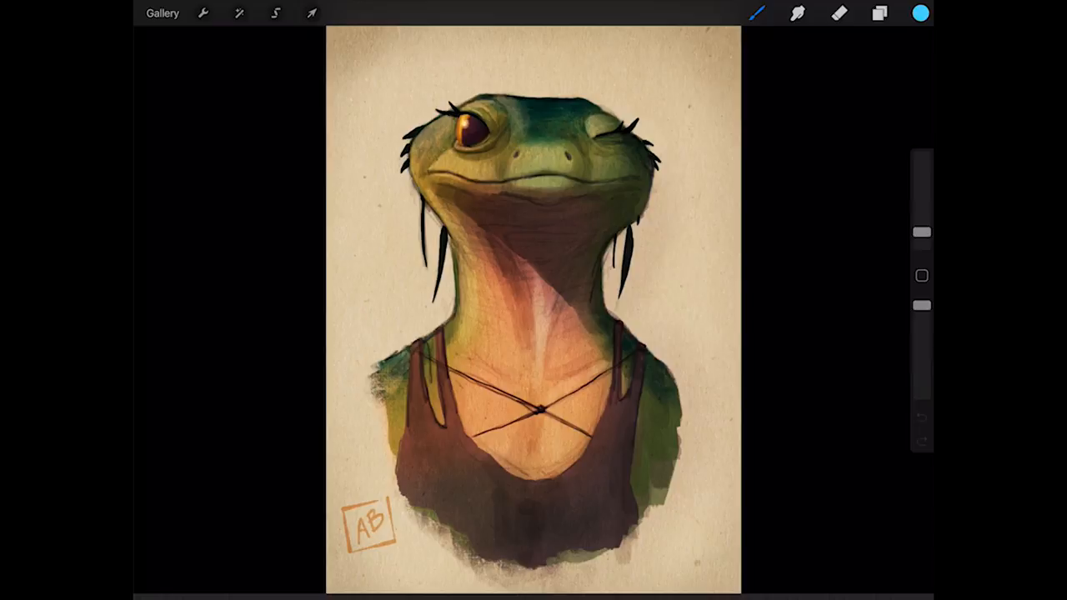
# - Open the Layers panel to add a new empty layer at the top
pyautogui.click(879, 14)
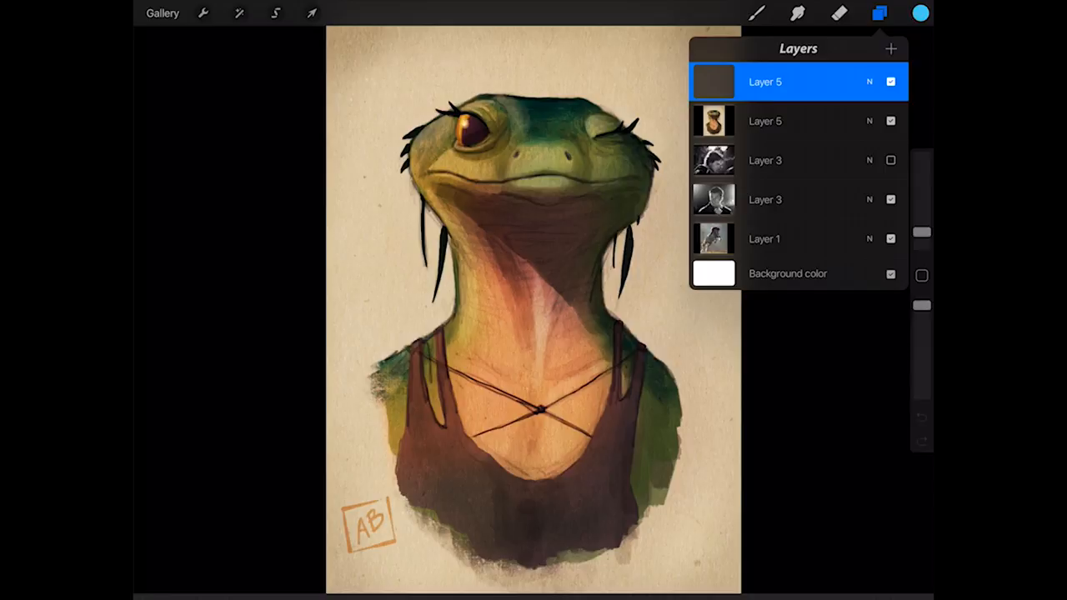
# - Close the Layers panel and test a blue stroke on top of the head
pyautogui.click(920, 12)
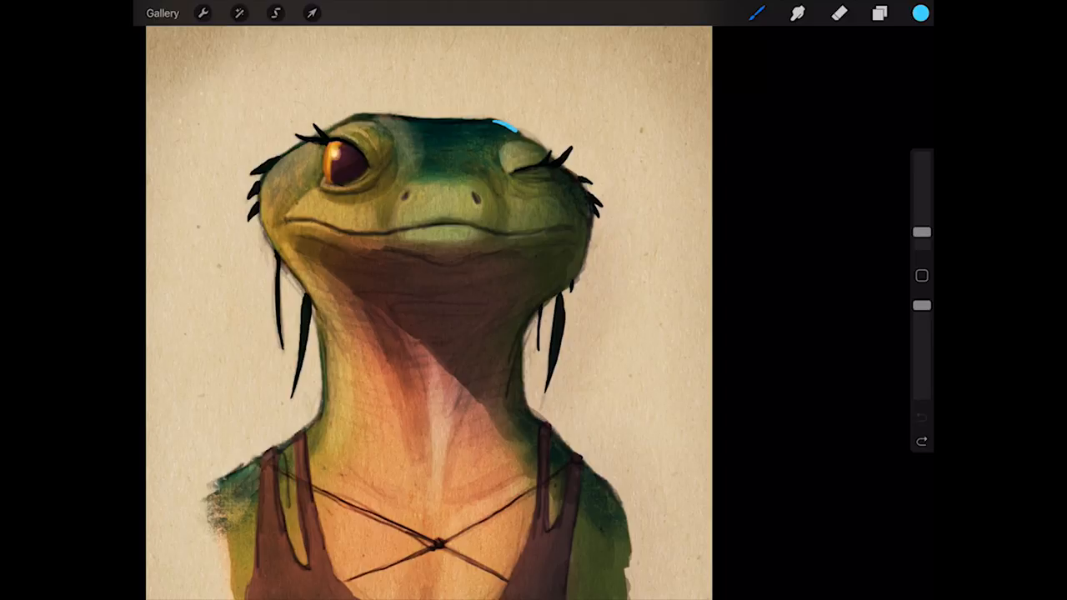
pyautogui.moveTo(516, 134); pyautogui.dragTo(591, 241)
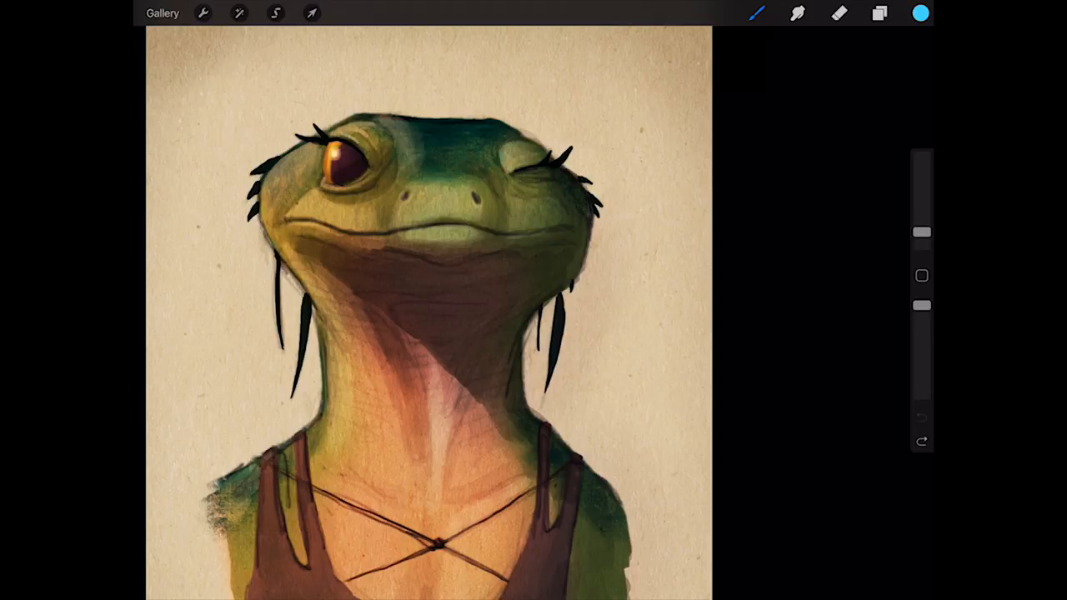
# - Paint a blue rim line down the right side of the head and neck, redoing attempts
pyautogui.click(921, 418)
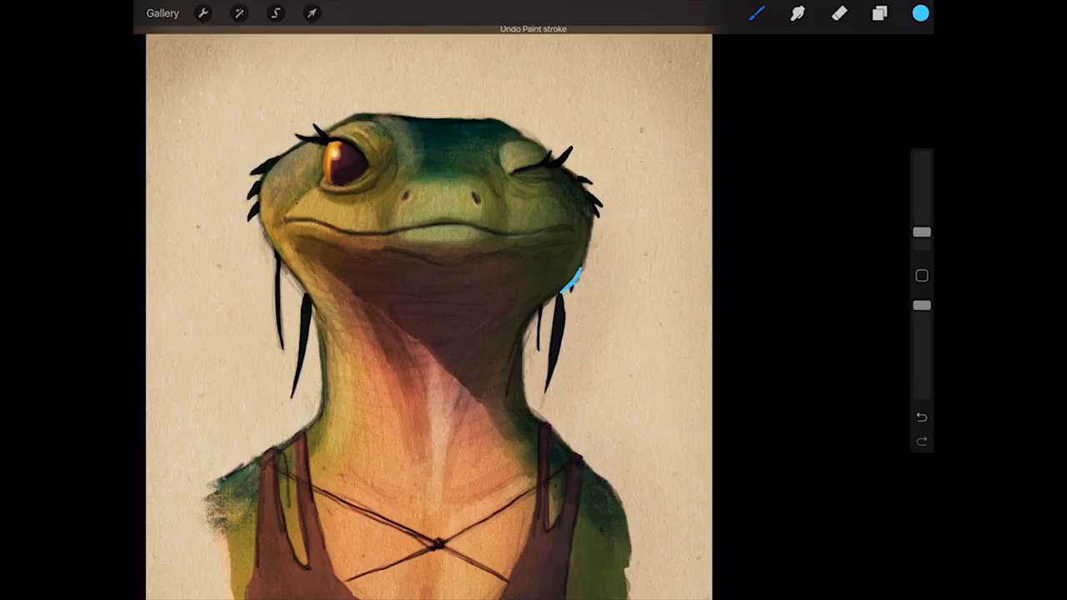
pyautogui.moveTo(579, 275); pyautogui.dragTo(592, 241)
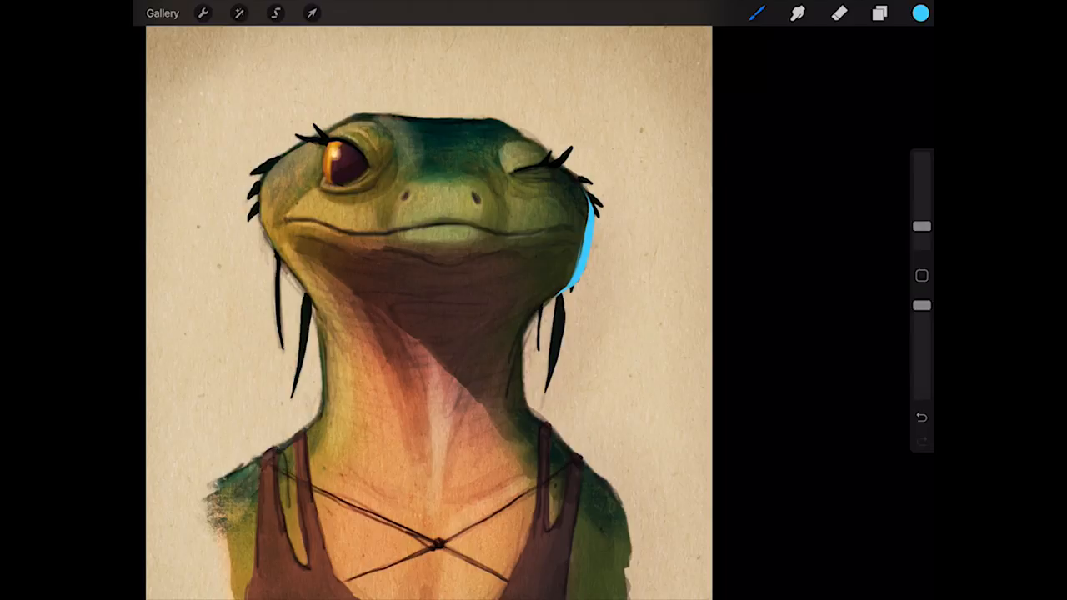
pyautogui.click(921, 417)
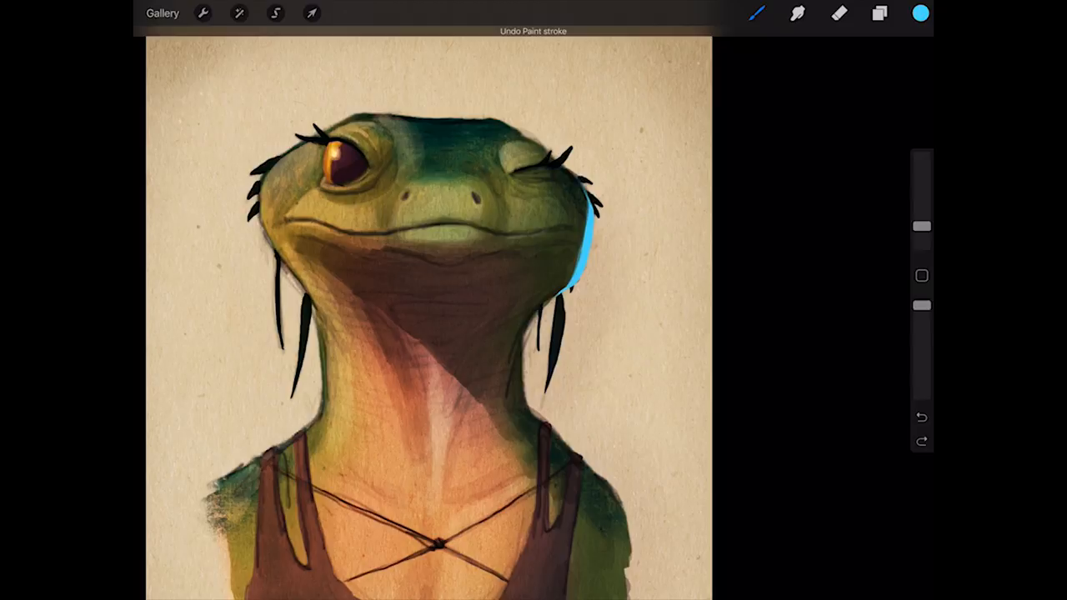
pyautogui.moveTo(583, 241); pyautogui.dragTo(517, 358)
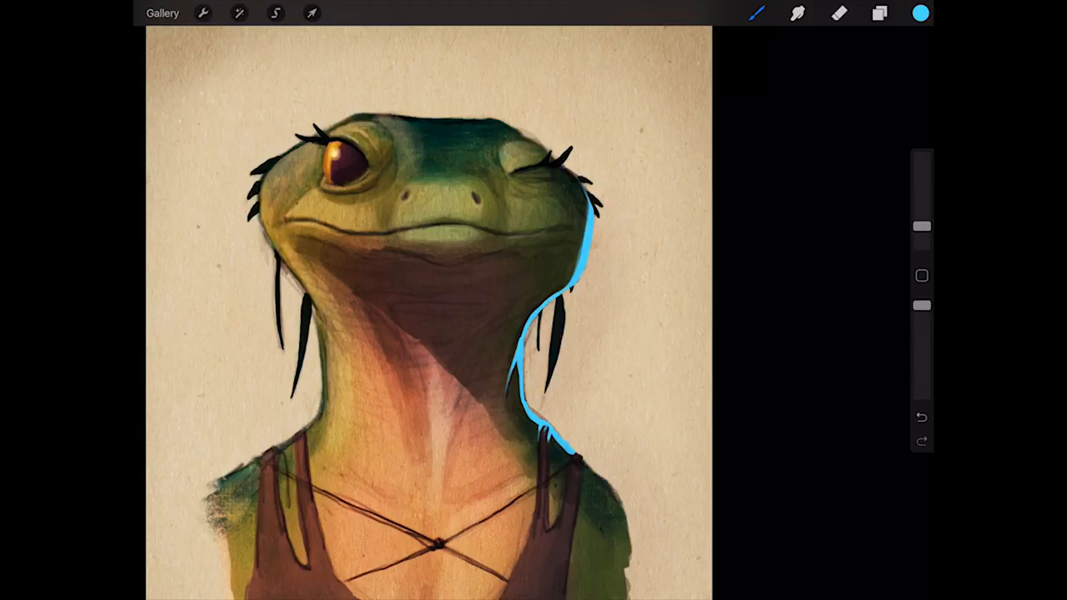
# - Carry the blue rim strokes from the neck onto the right shoulder edge
pyautogui.moveTo(550, 425); pyautogui.dragTo(571, 462)
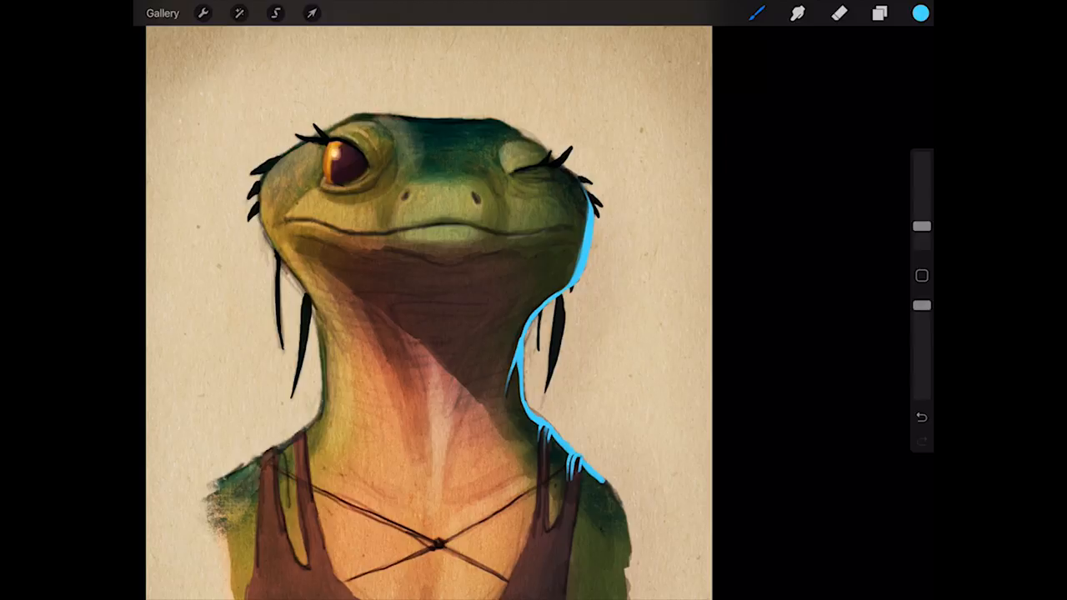
pyautogui.moveTo(922, 233); pyautogui.dragTo(922, 221)
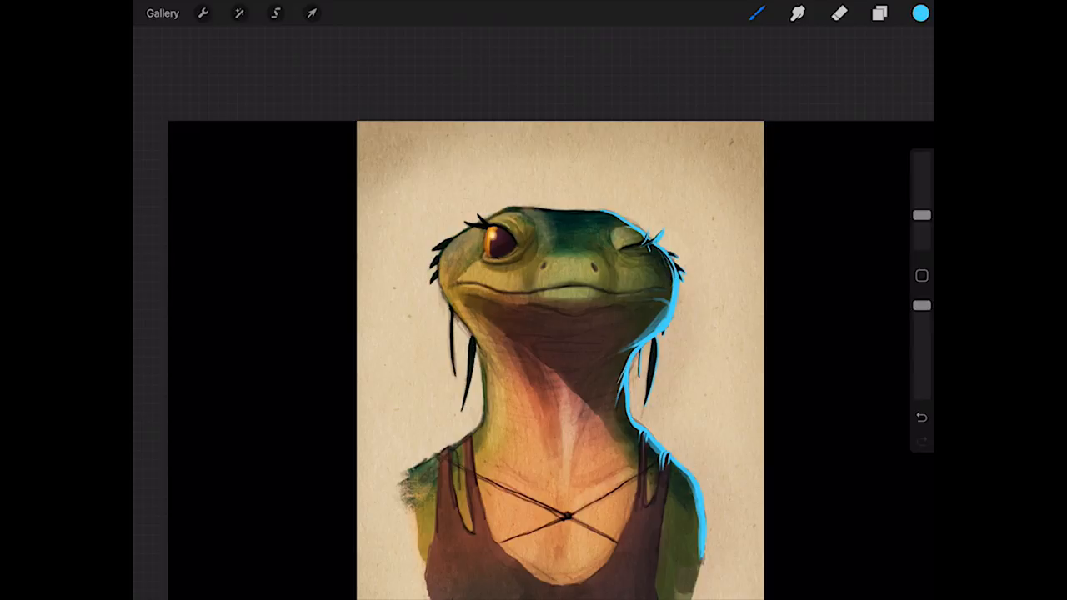
# - Erase stray parts of the blue rim light, then return to the Brush for touch-ups
pyautogui.click(838, 13)
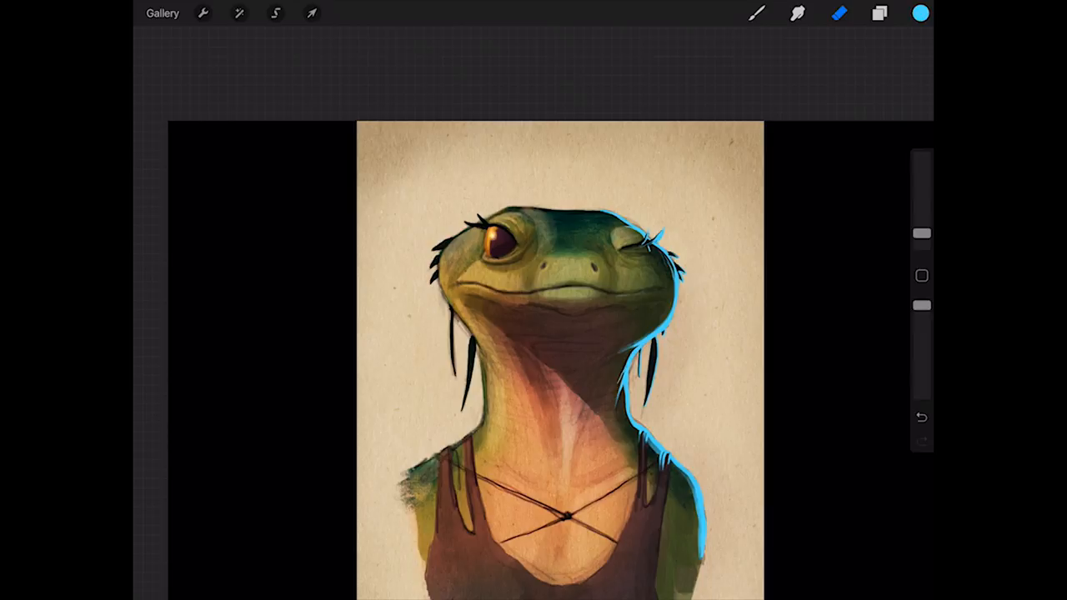
pyautogui.click(755, 12)
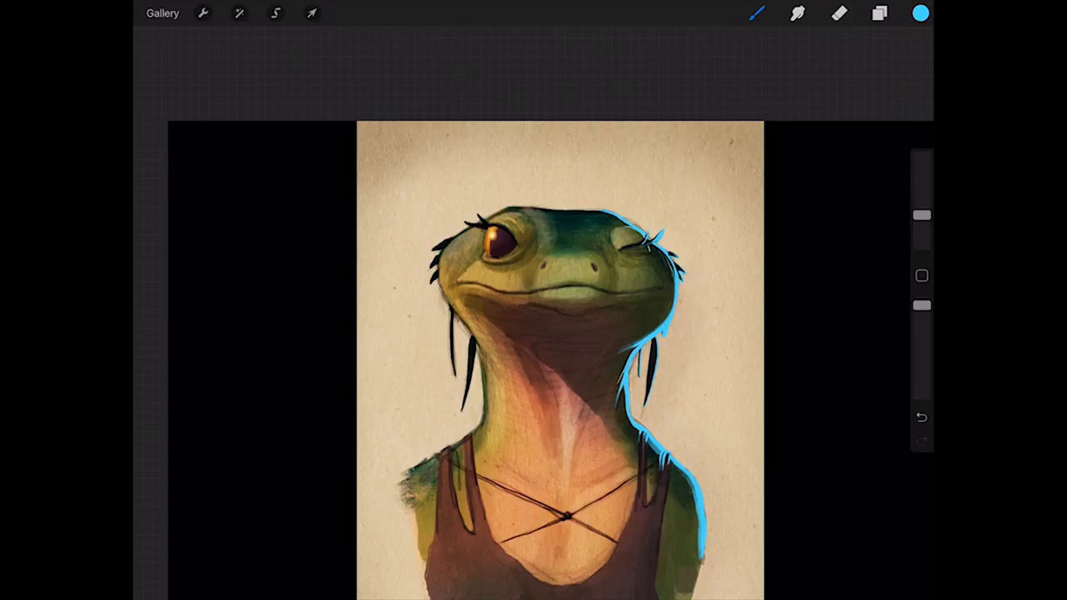
pyautogui.click(239, 12)
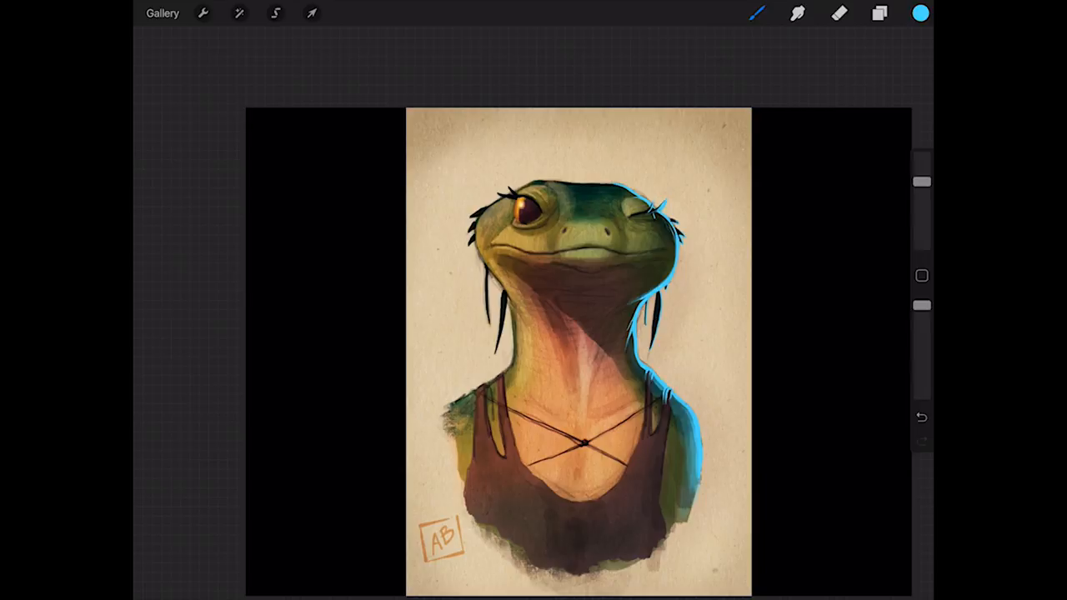
pyautogui.click(240, 12)
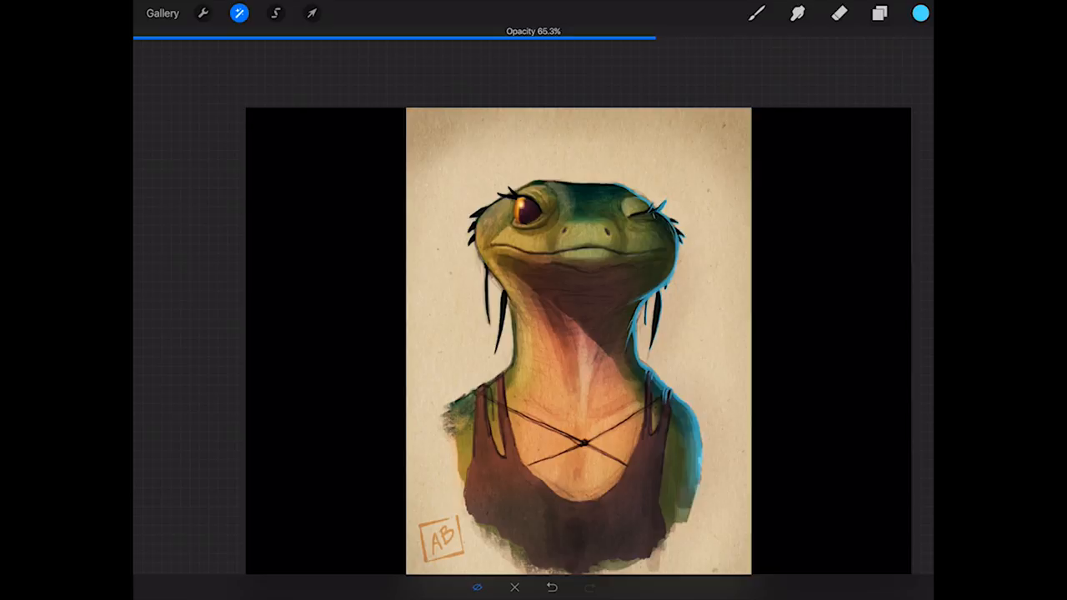
# - Open the Layers panel while adjusting the rim light layer's opacity
pyautogui.click(879, 13)
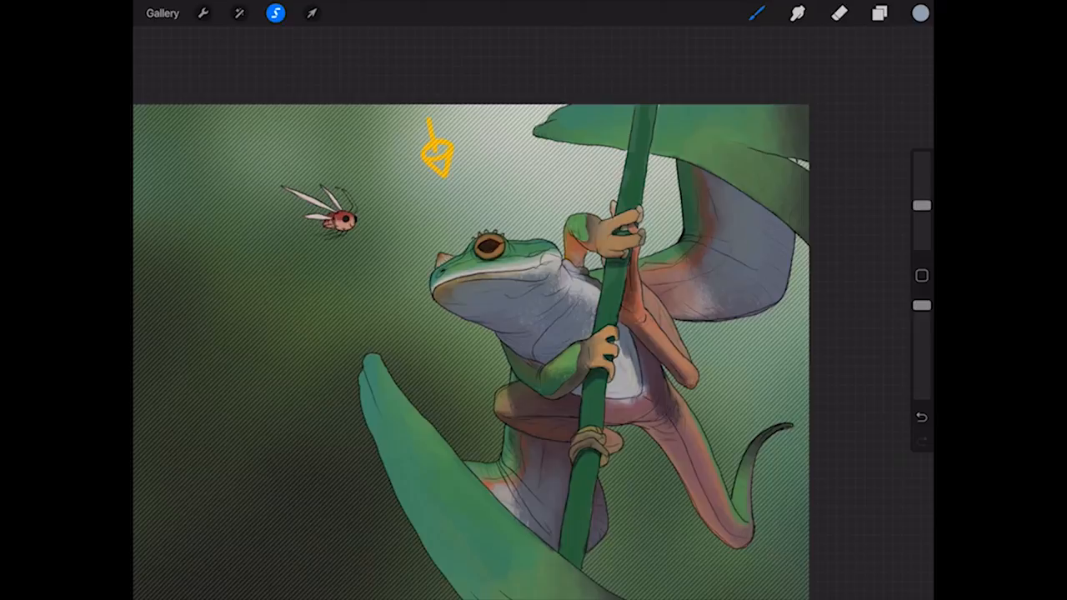
# - Browse other artworks, ending on the grey chameleon sketch with a curled tail
pyautogui.click(878, 13)
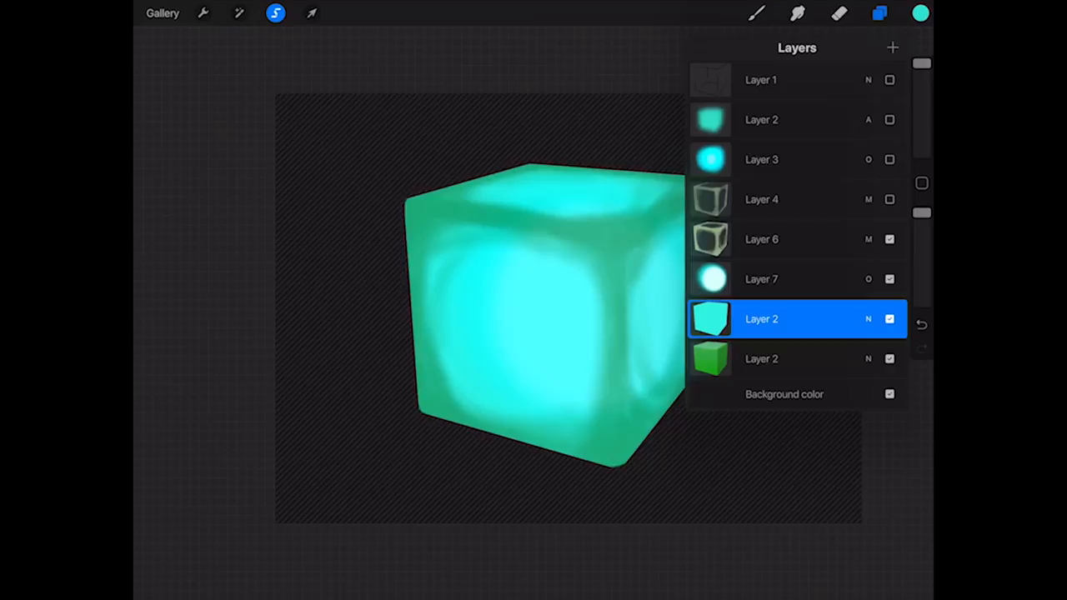
pyautogui.click(879, 12)
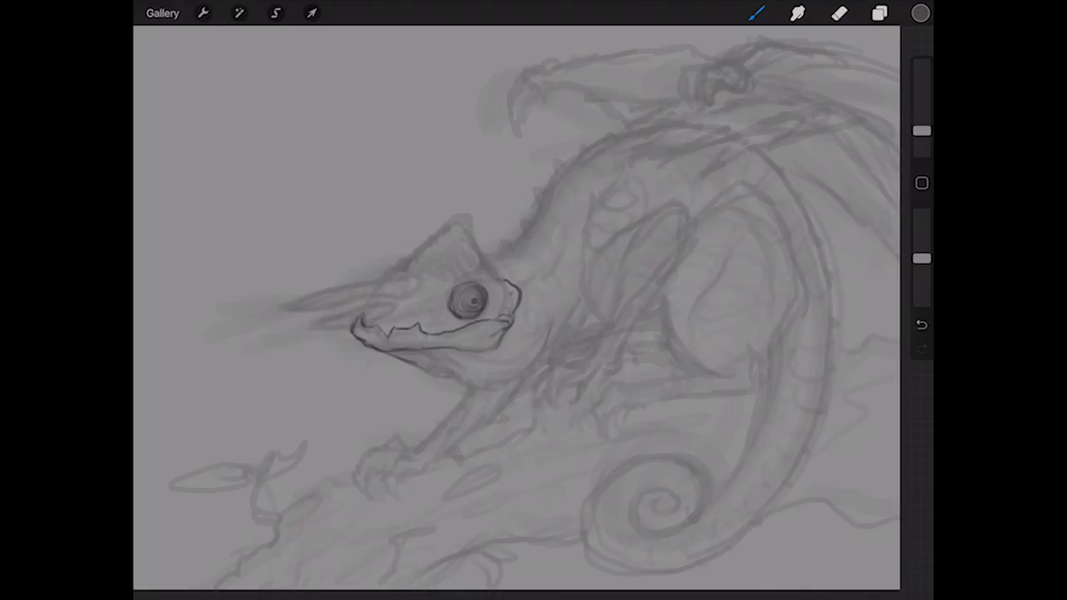